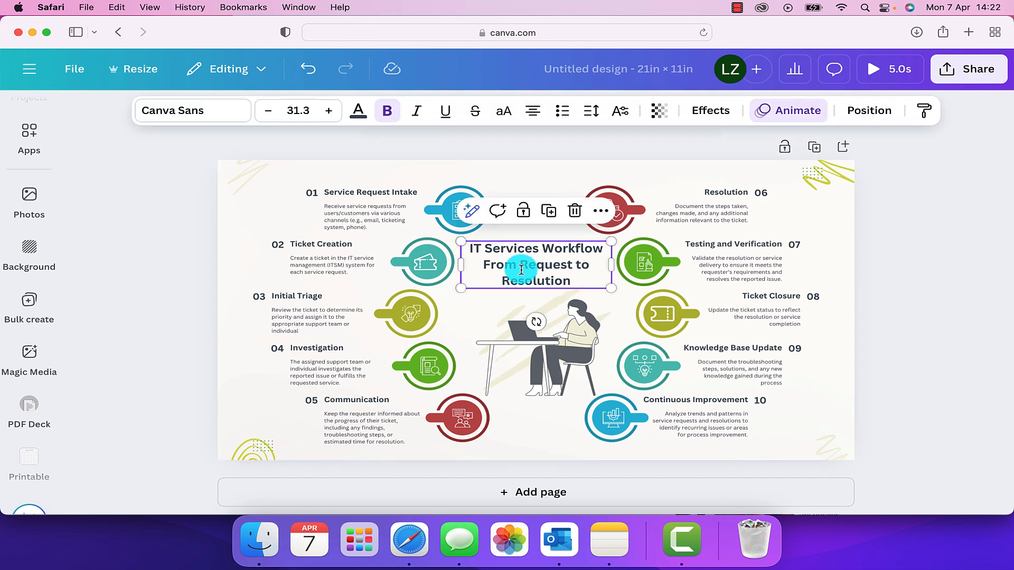
Step: Show the title's text Effects styles, scrolled to the Background style
click(710, 110)
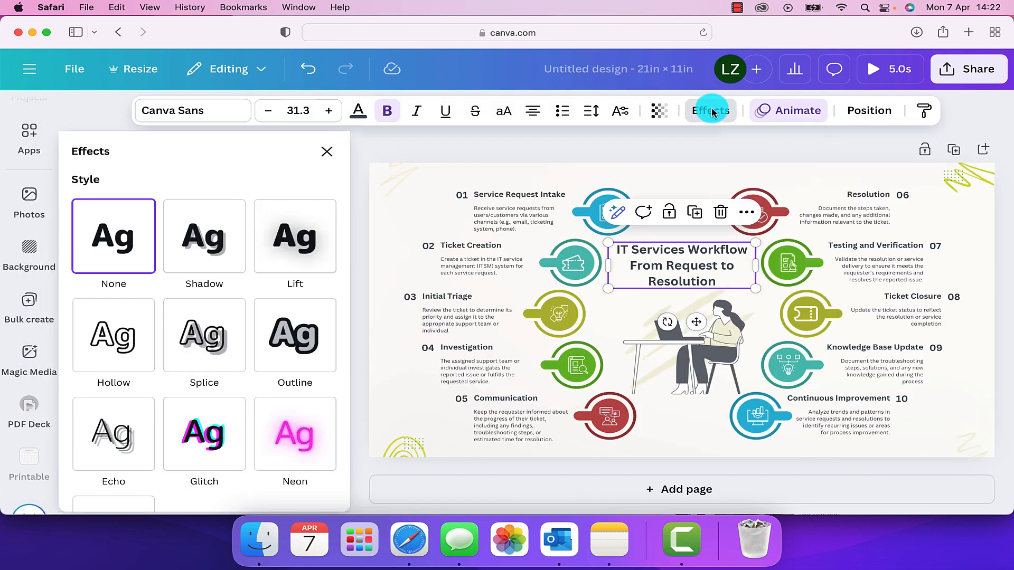
scroll(down, 3)
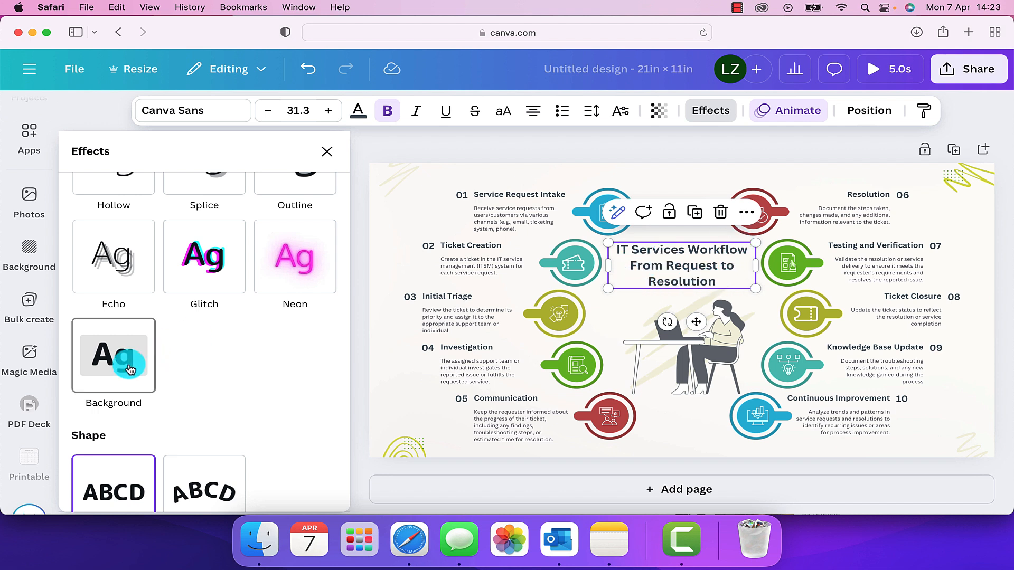
Step: Add a Background effect to the title and settle its Roundness at 100
click(113, 355)
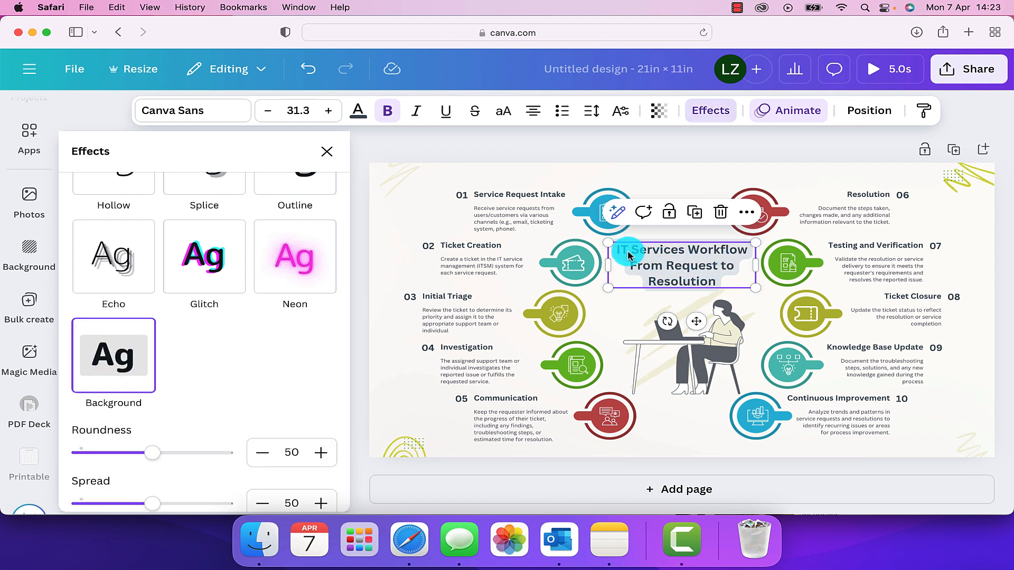
scroll(down, 3)
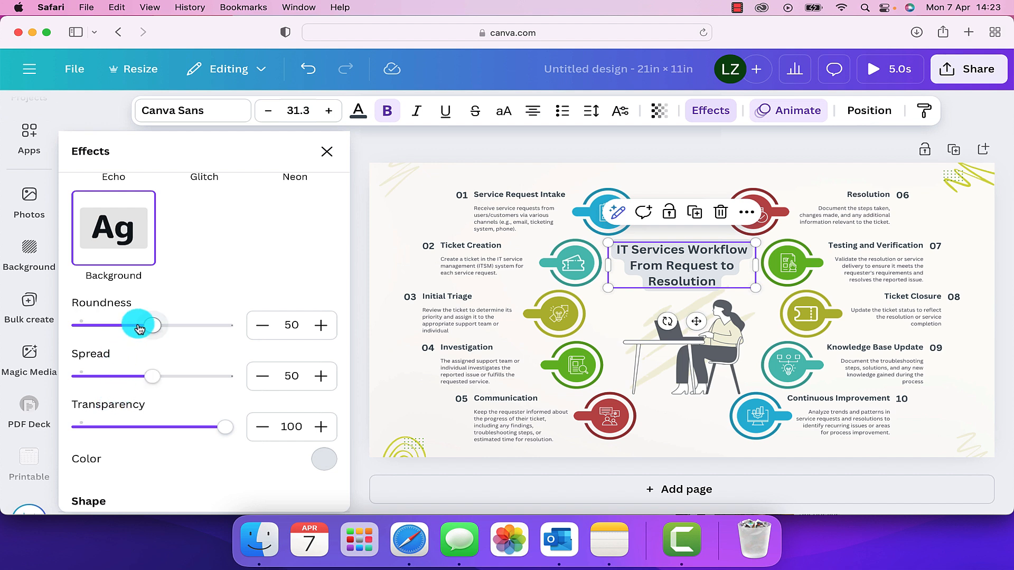
drag(140, 325, 201, 325)
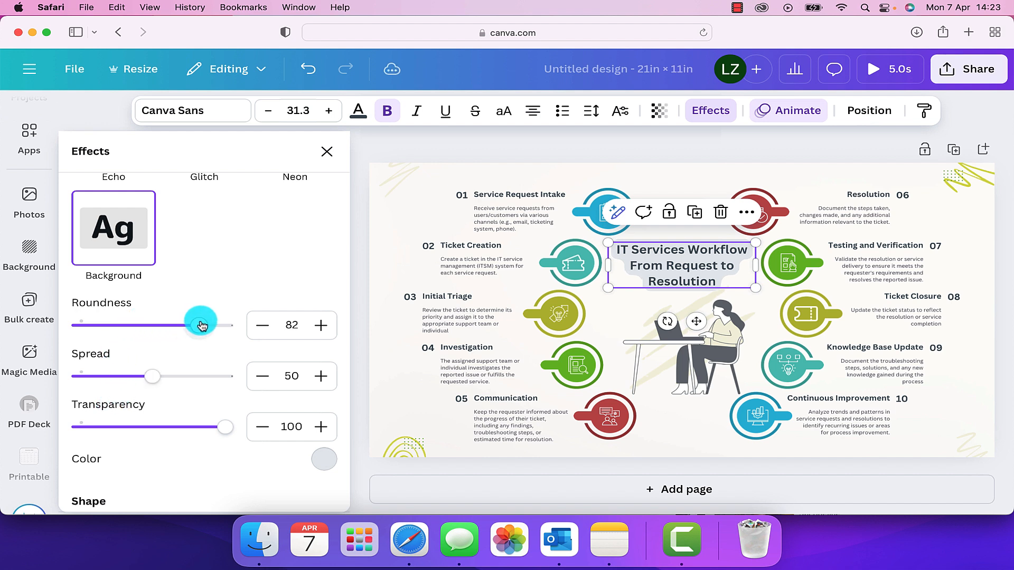
drag(202, 324, 138, 321)
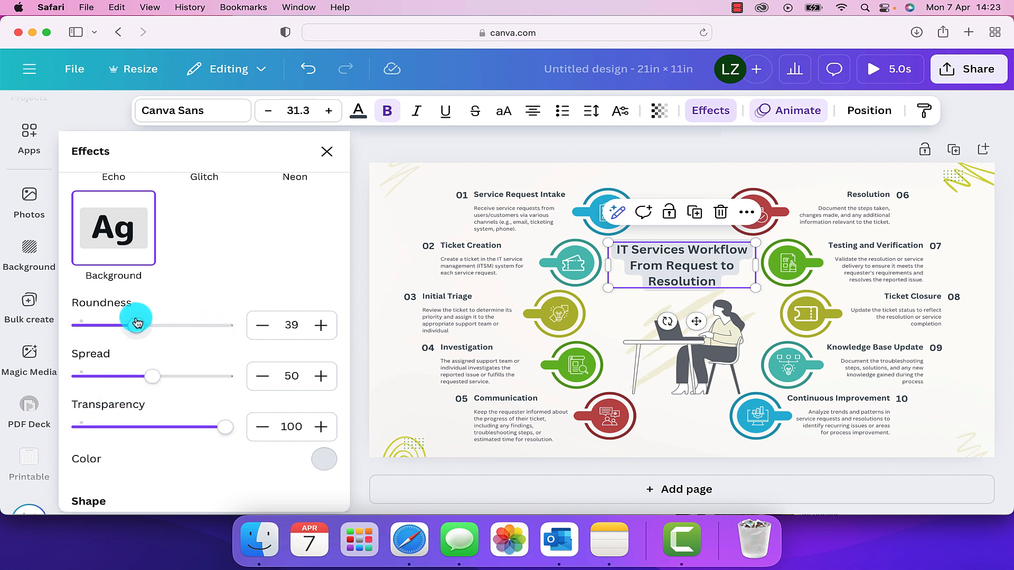
drag(136, 325, 192, 324)
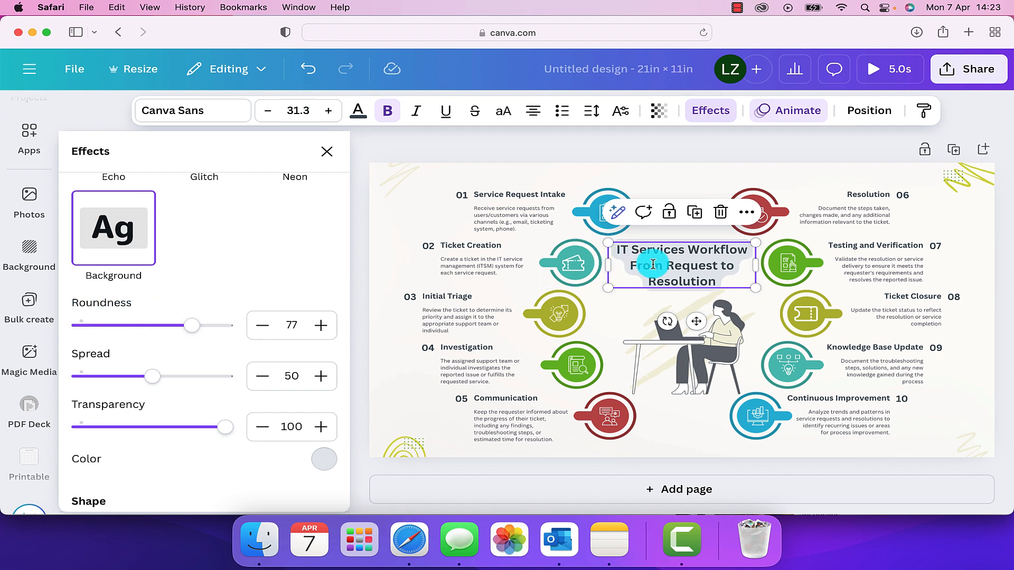
drag(192, 325, 98, 325)
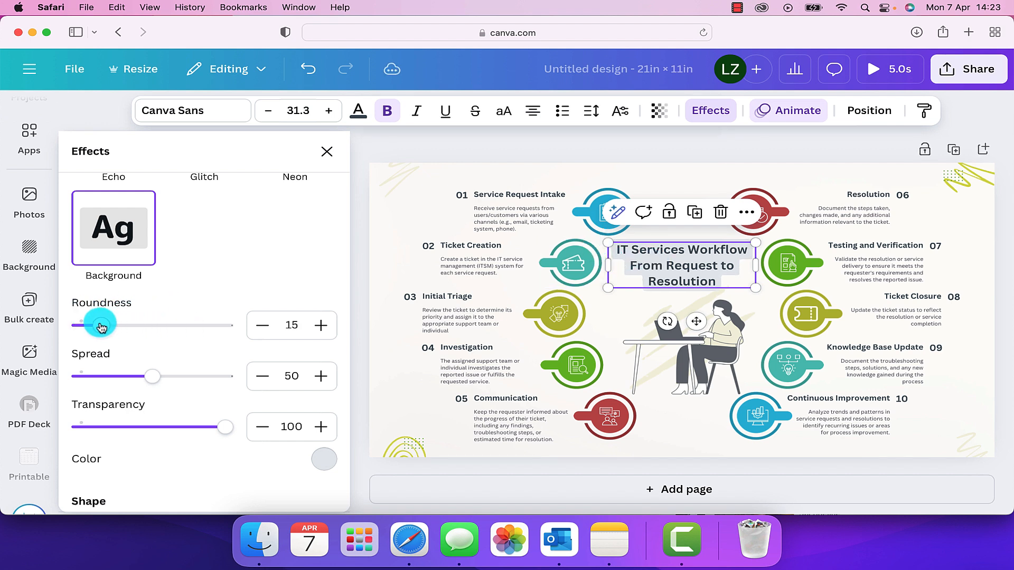
drag(97, 324, 139, 324)
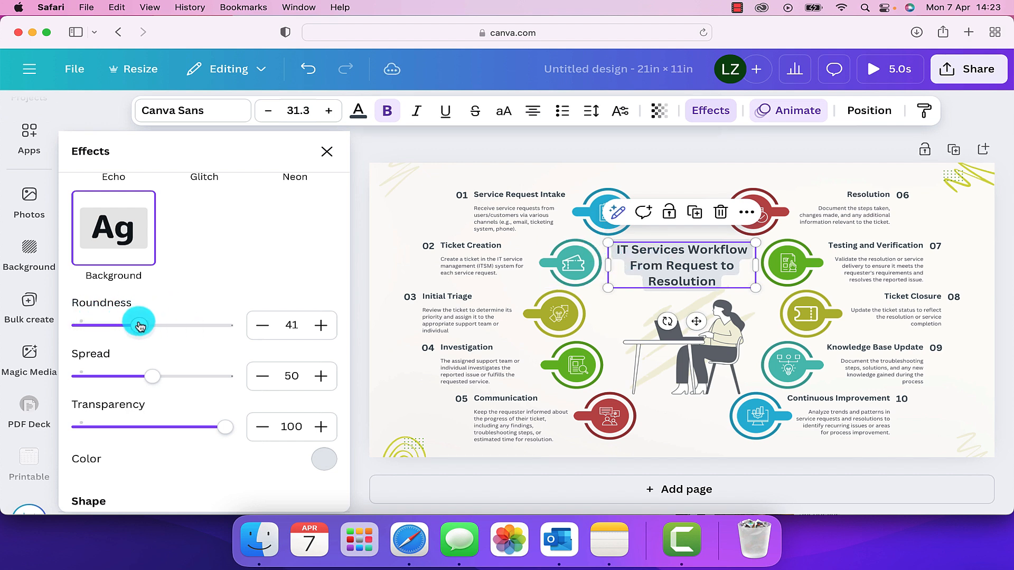
drag(139, 324, 226, 324)
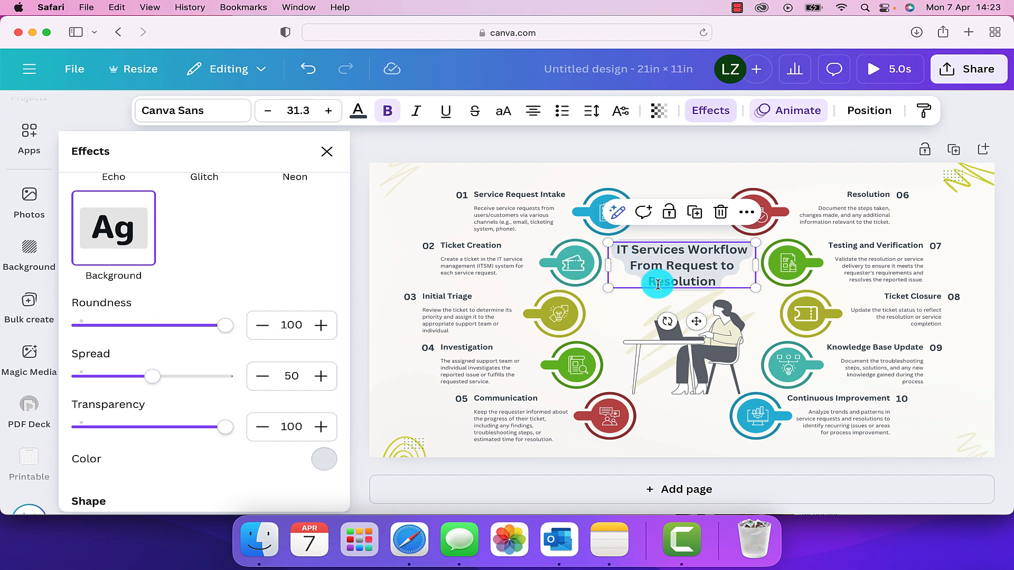
Step: Set the title background's Spread to 66 and keep Transparency at 100
drag(153, 376, 207, 376)
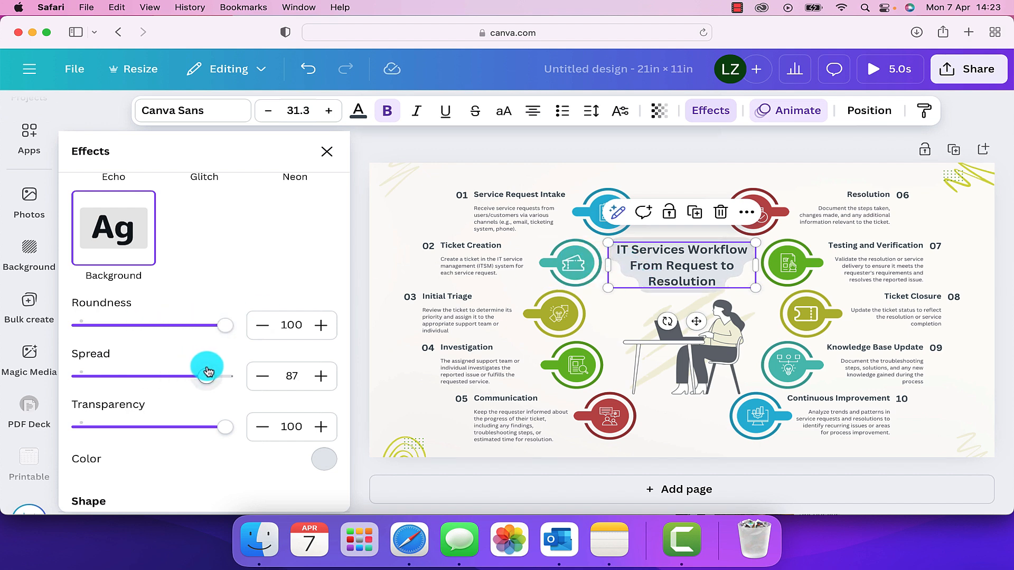
drag(207, 370, 202, 370)
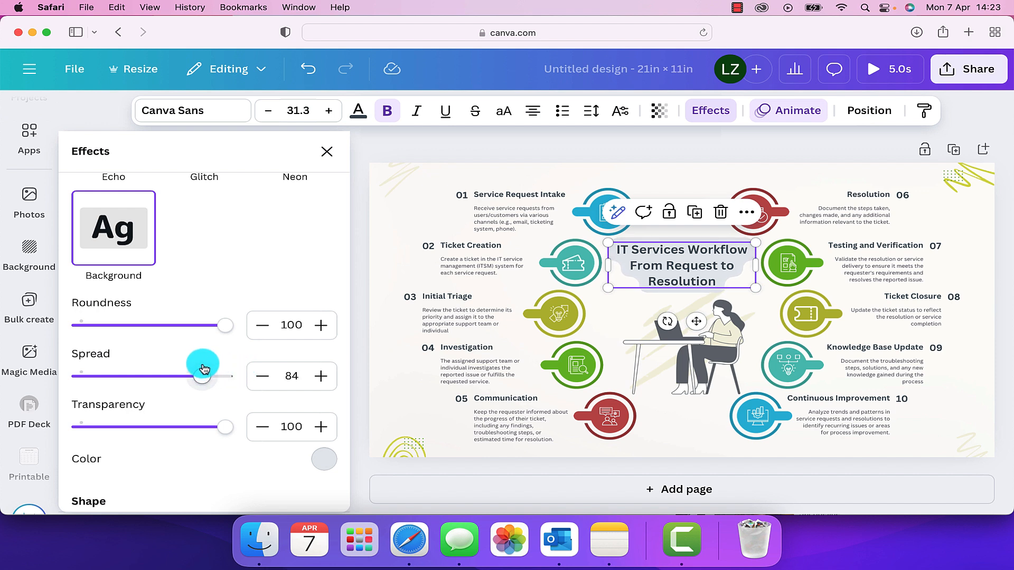
drag(203, 377, 78, 377)
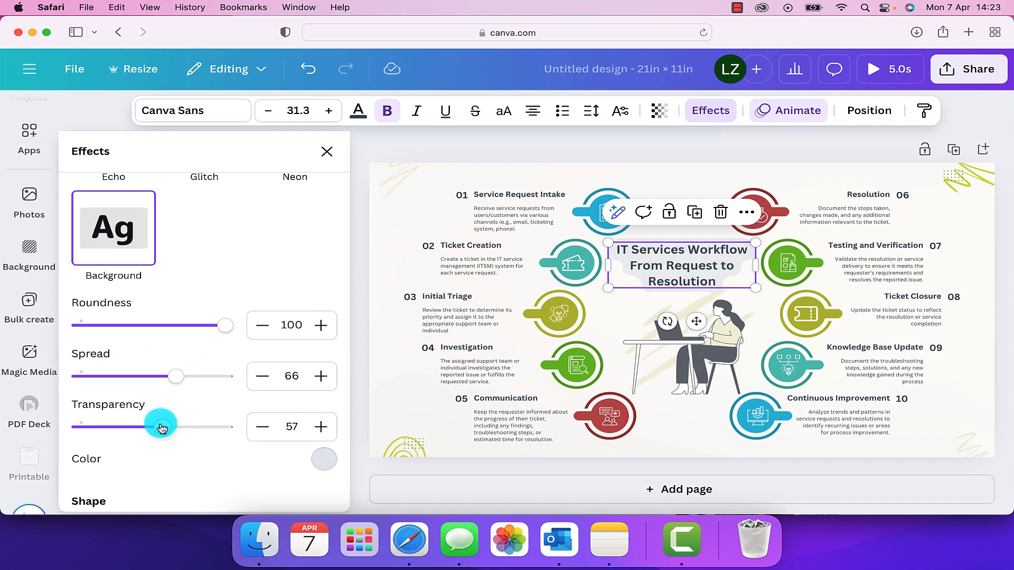
drag(162, 425, 224, 425)
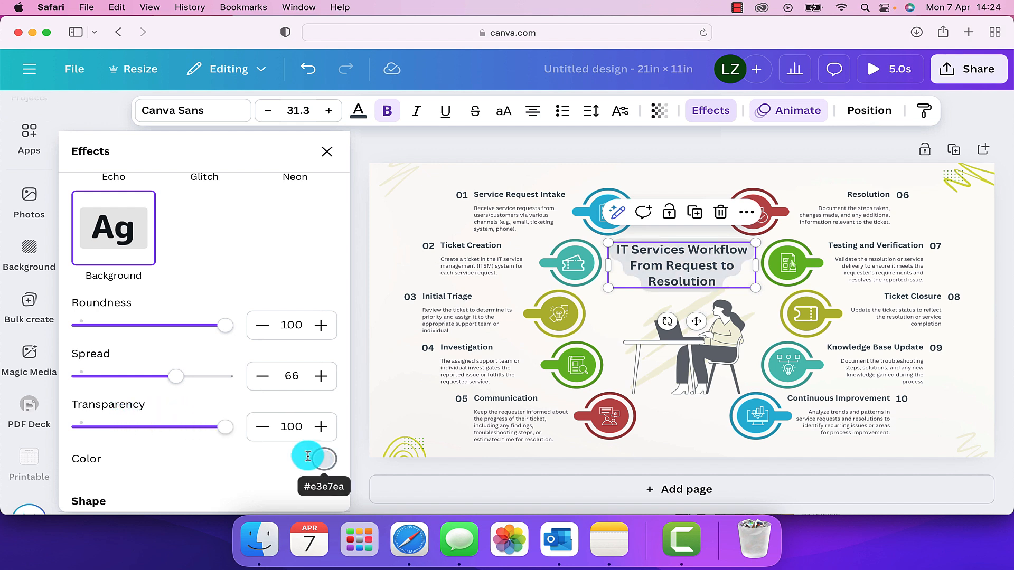
Step: Change the title background colour to the teal default swatch
click(316, 460)
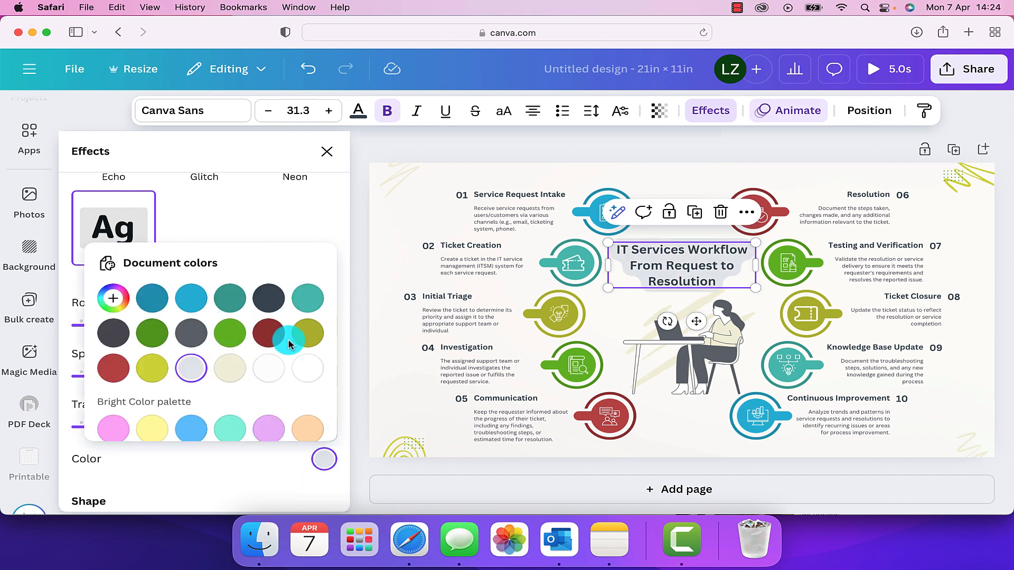
mouse_move(113, 368)
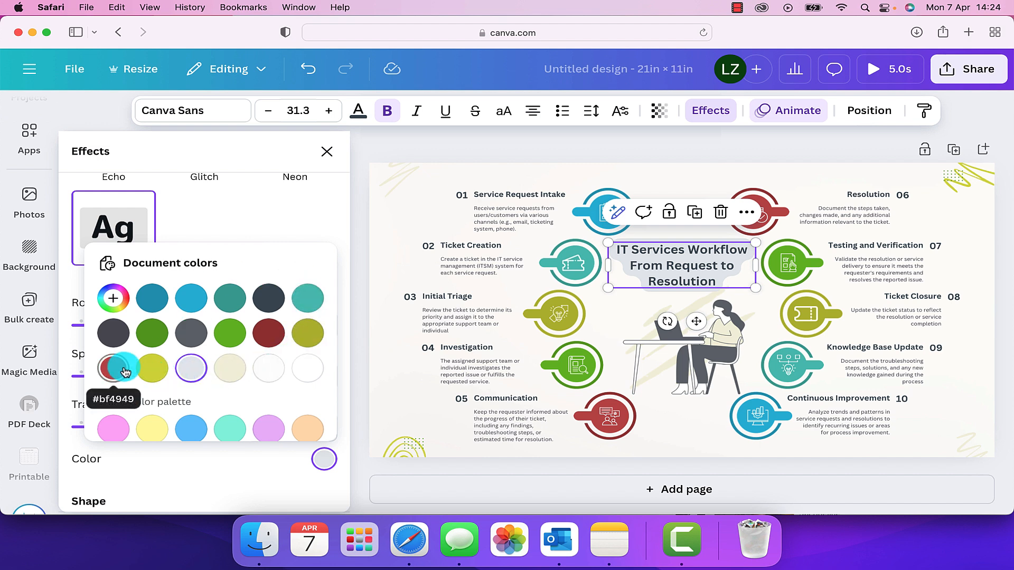
mouse_move(269, 334)
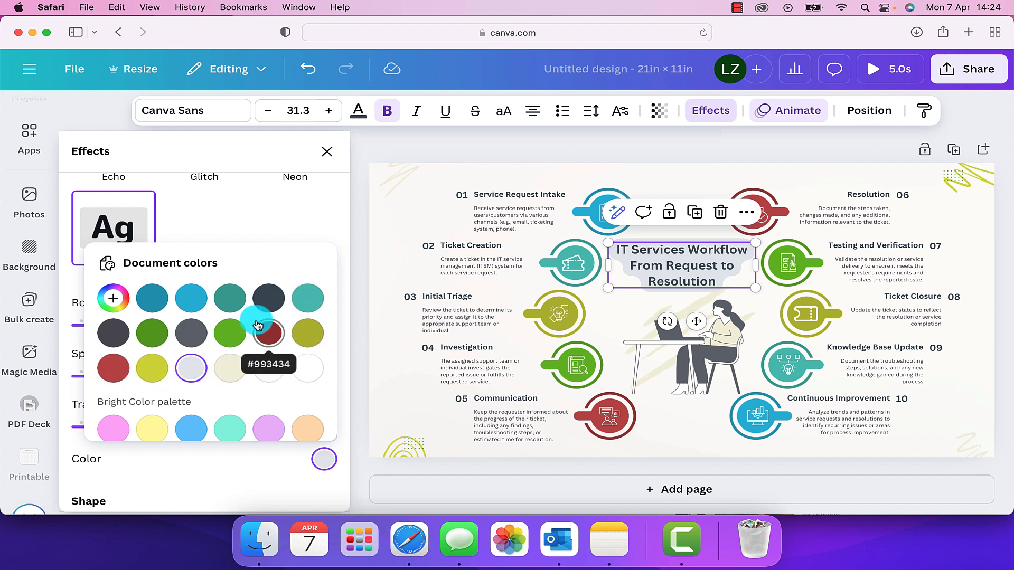
click(191, 298)
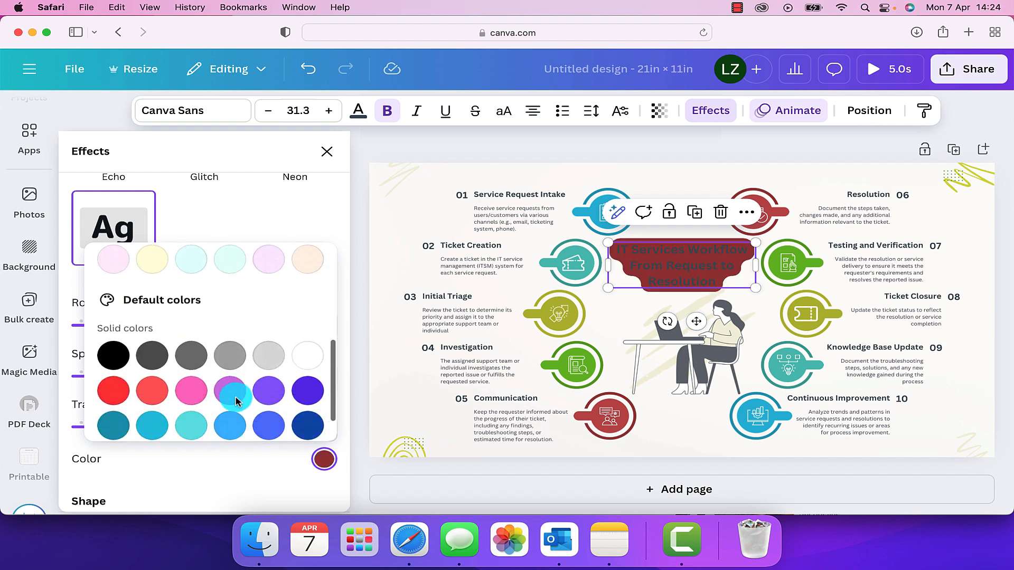
click(191, 380)
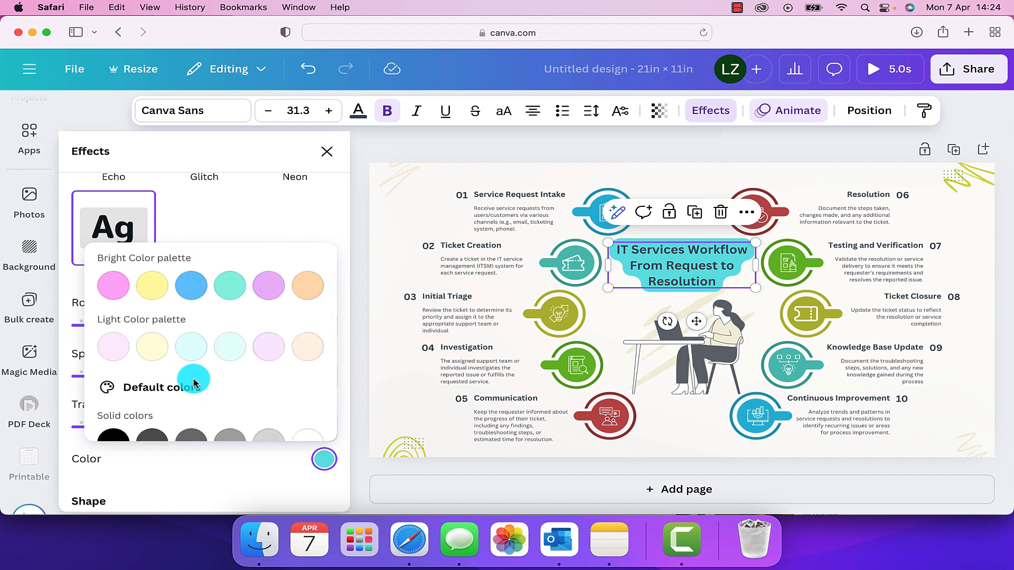
mouse_move(192, 372)
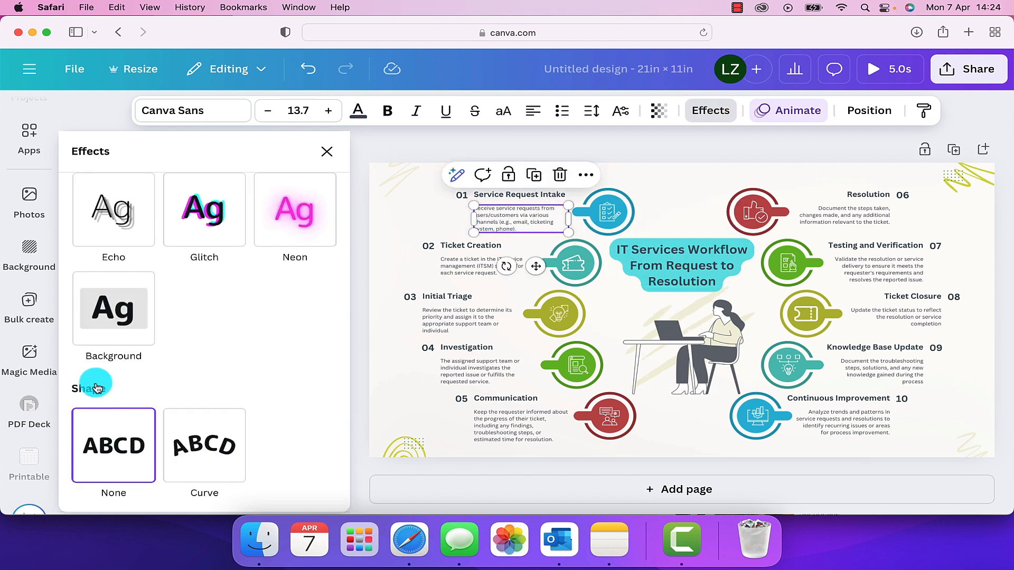
Step: Try a Background effect on the step 01 description, close Effects, and select the Communication paragraph
click(113, 307)
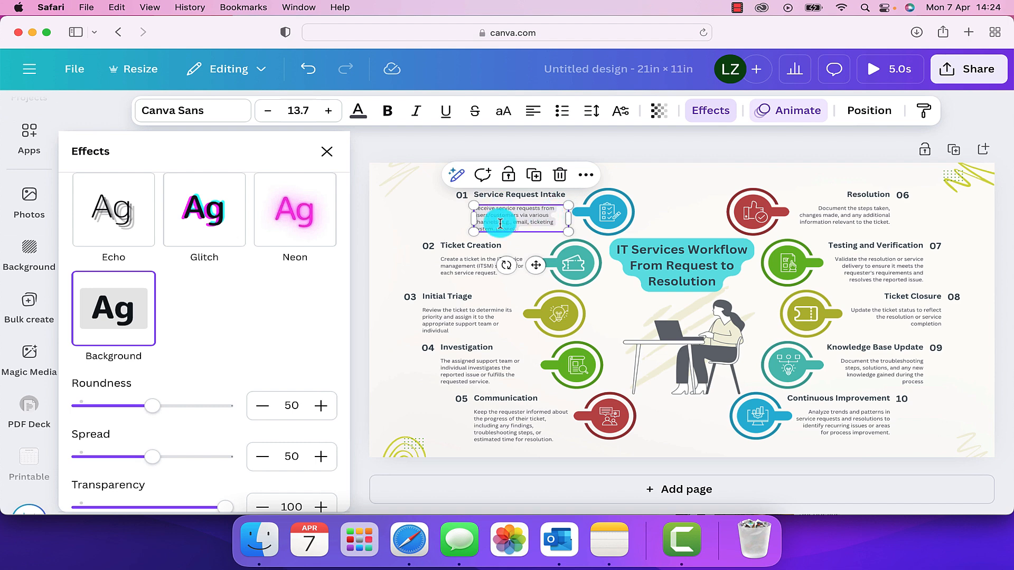
click(328, 151)
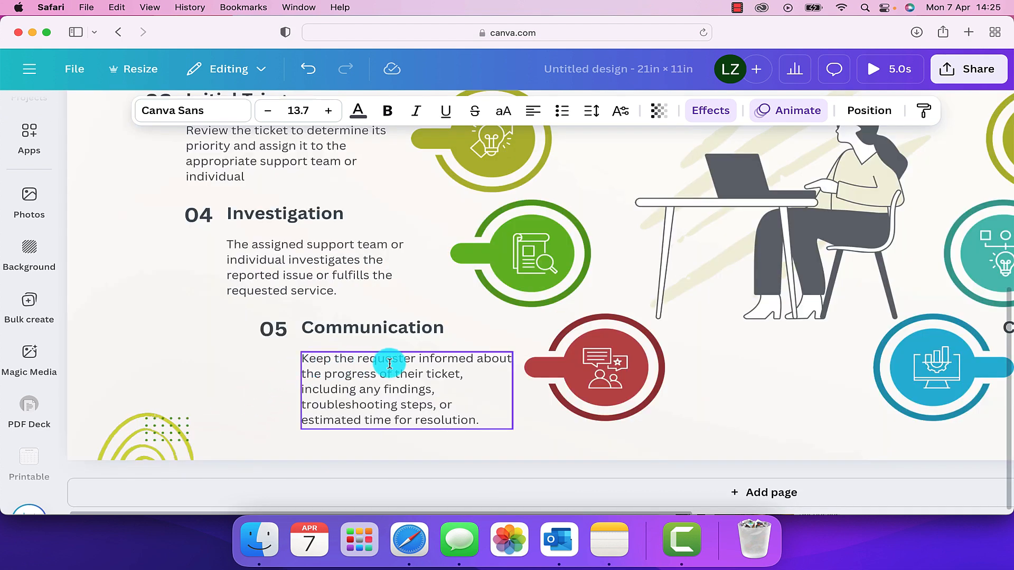
mouse_move(403, 375)
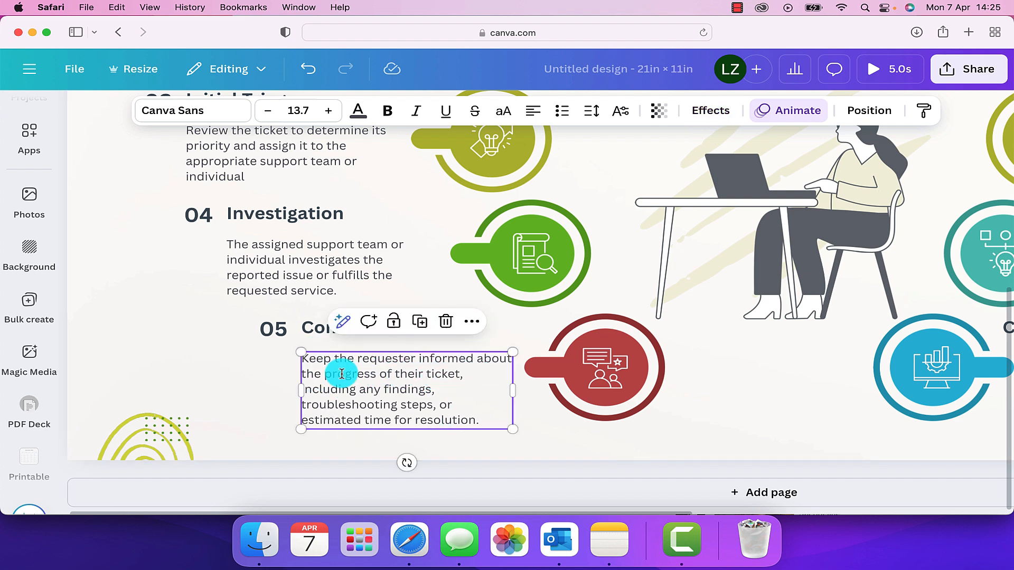
mouse_move(390, 393)
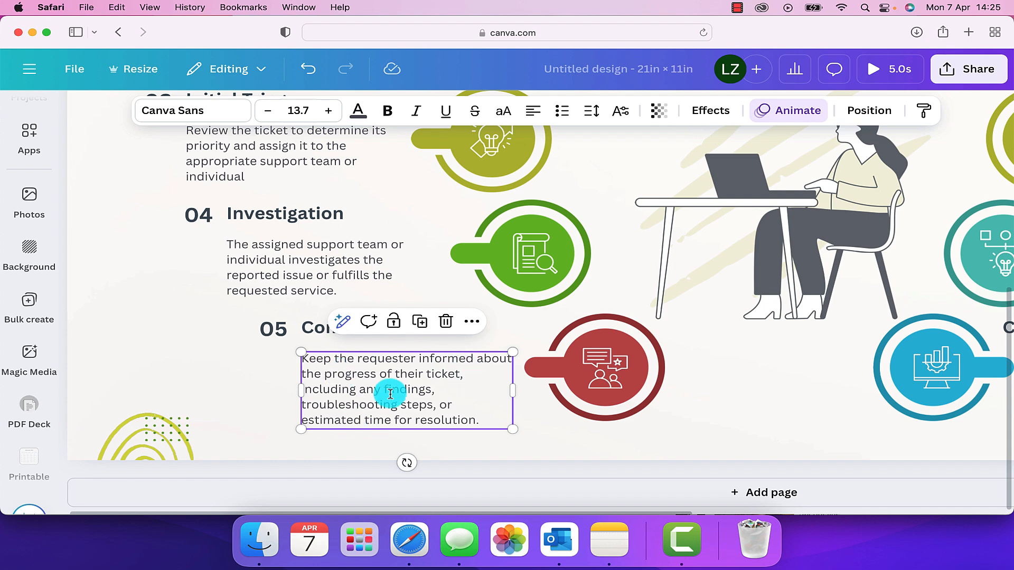
click(30, 174)
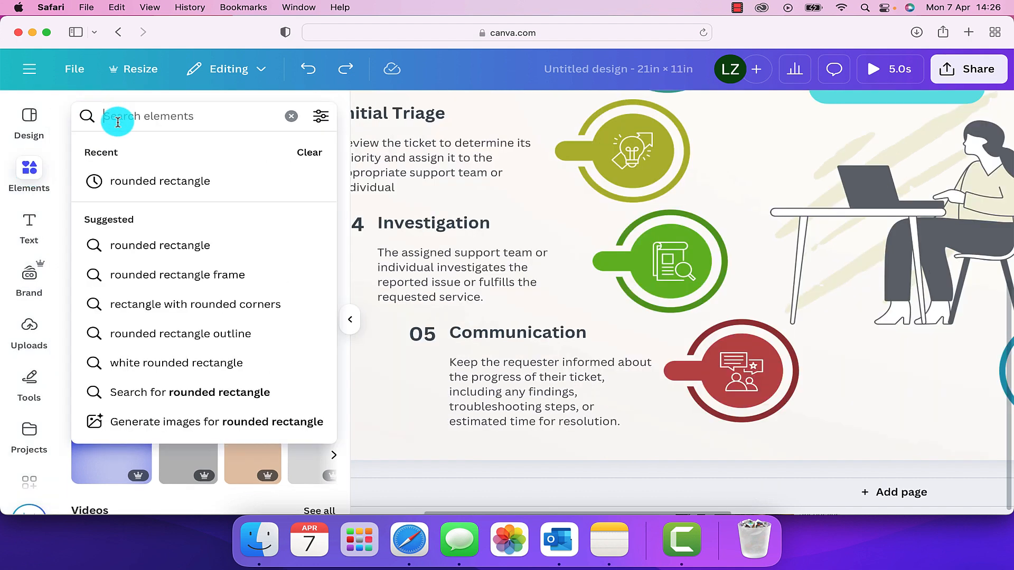
Step: Search Elements for 'rou' to find rounded rectangle shapes
text(rounded rectangle)
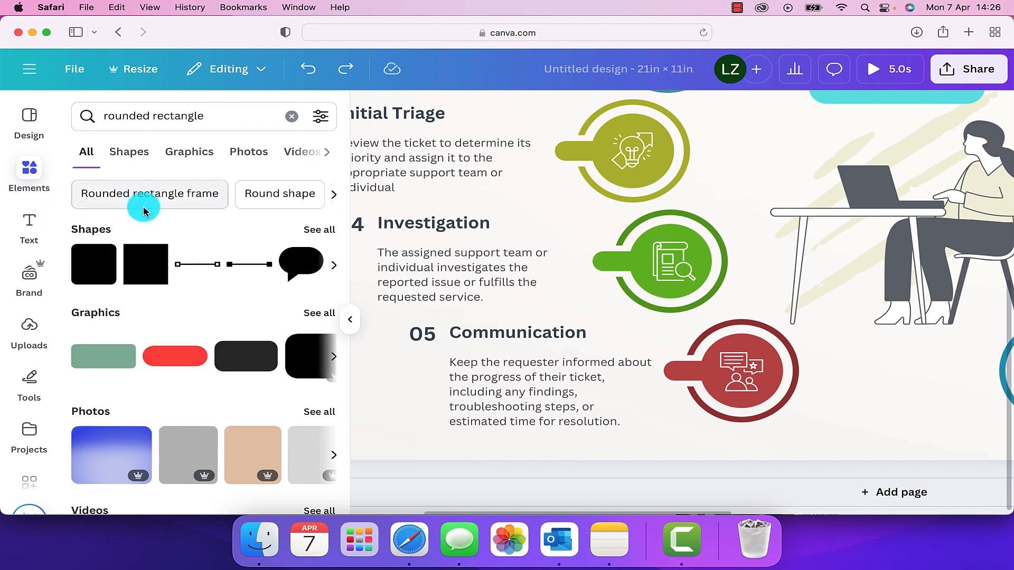
mouse_move(94, 264)
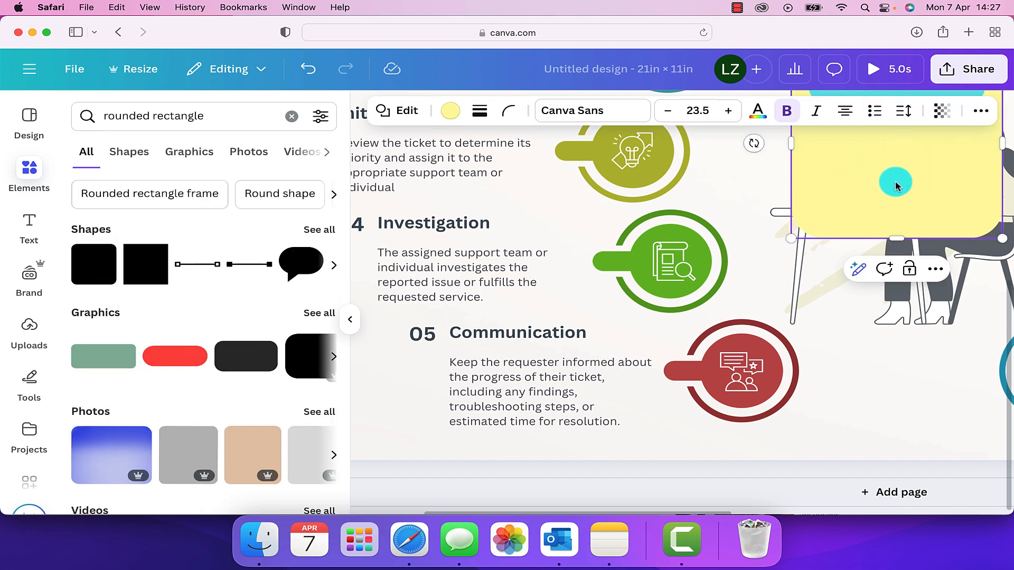
mouse_move(902, 183)
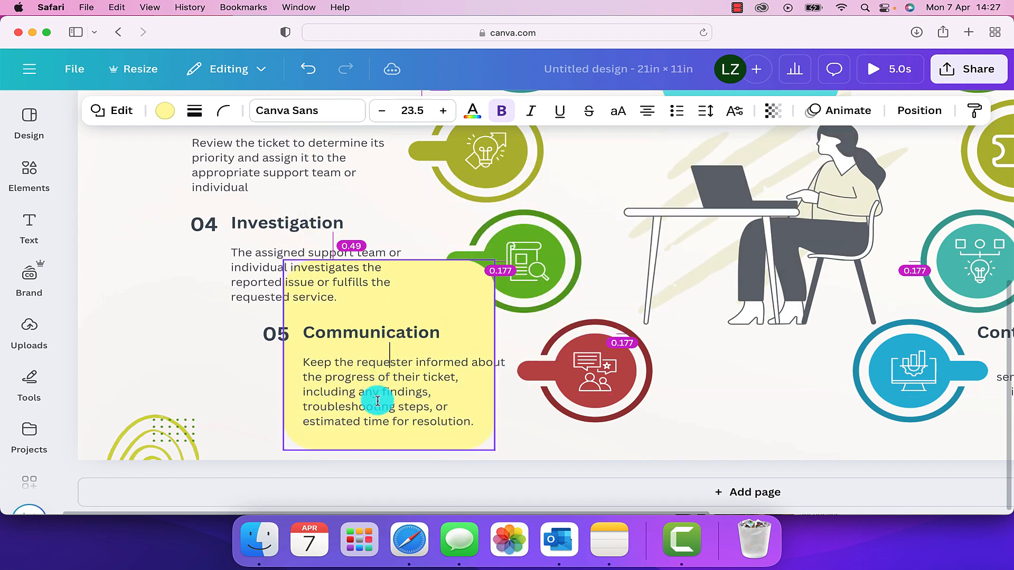
Step: Shrink the yellow rounded rectangle to cover only the Communication paragraph's first two lines
click(377, 401)
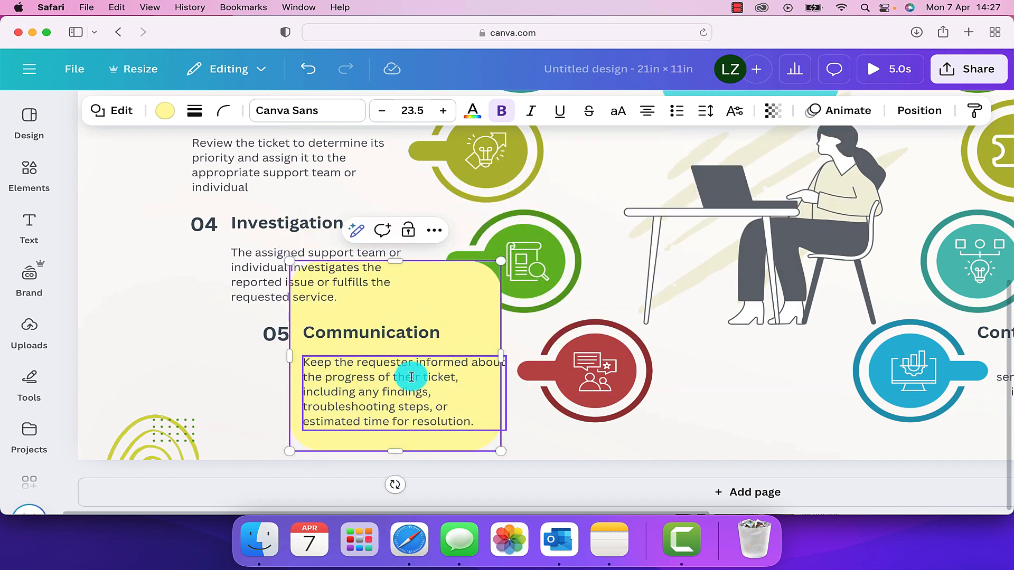
drag(394, 264, 401, 349)
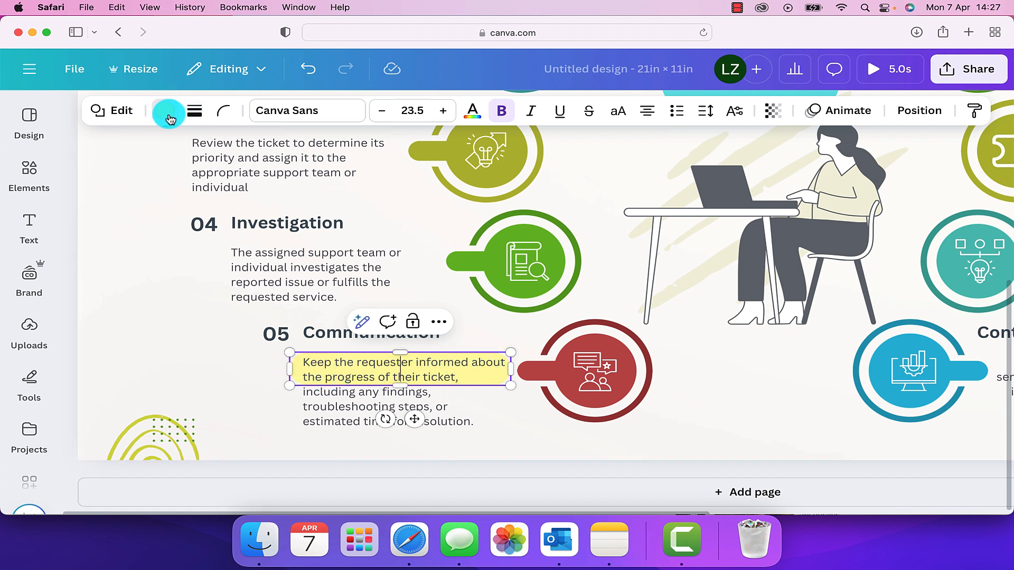
Step: Change the highlight rectangle's fill from yellow to pink
click(168, 111)
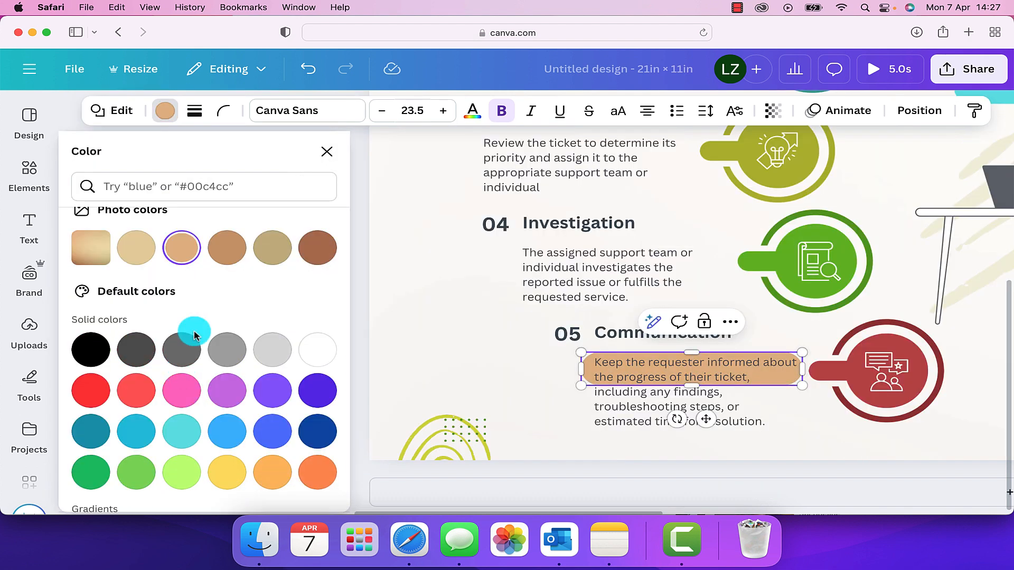
click(181, 390)
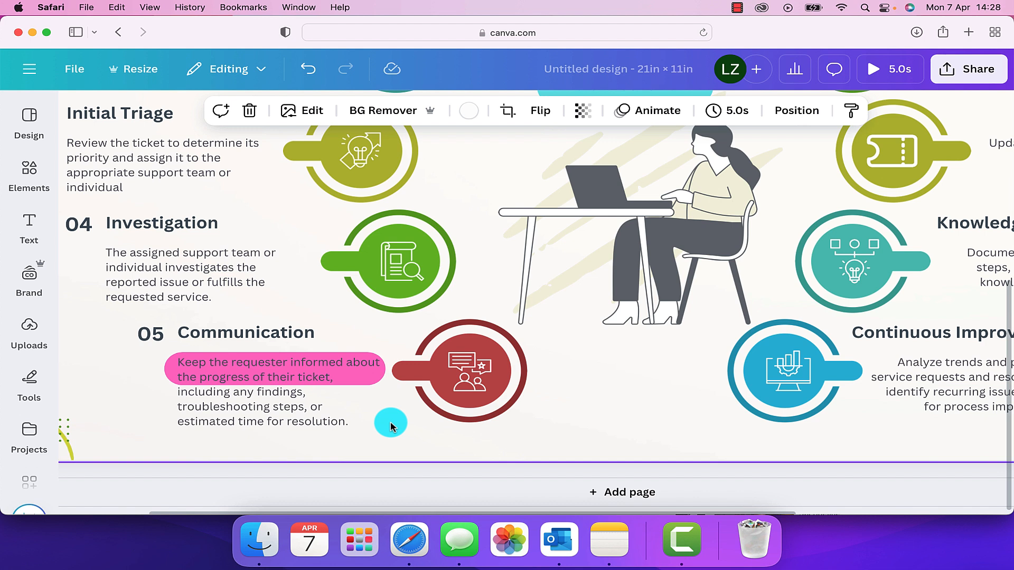
click(201, 275)
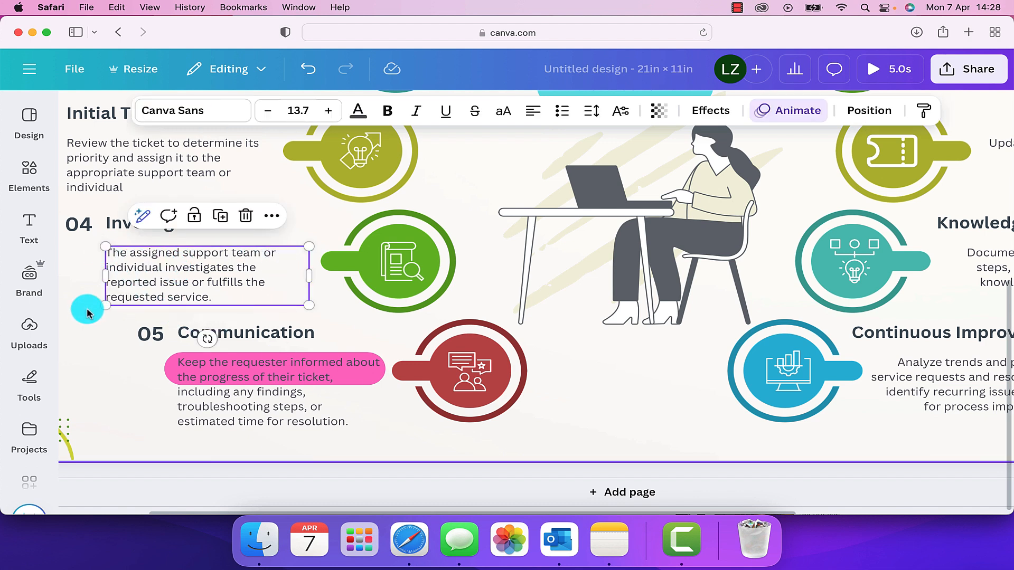
mouse_move(406, 431)
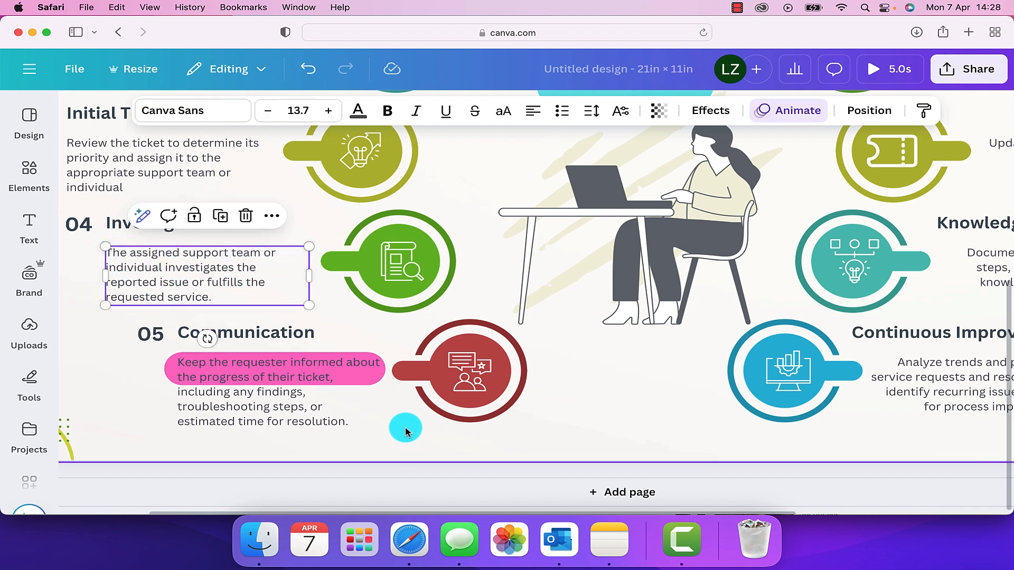